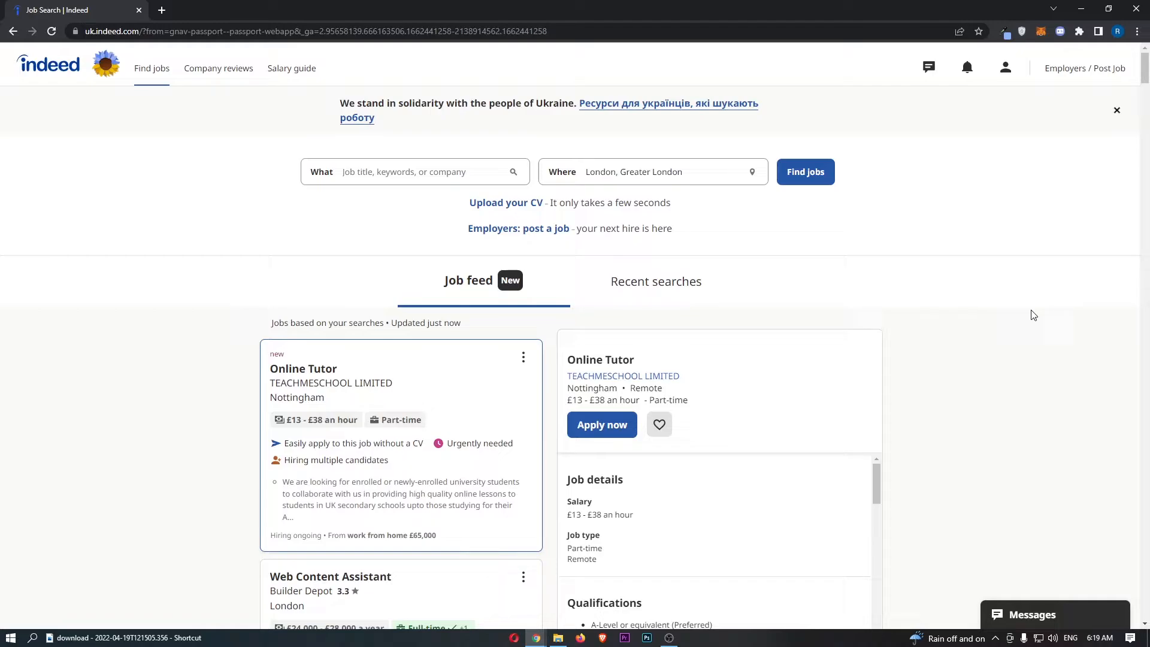
mouse_move(1030, 74)
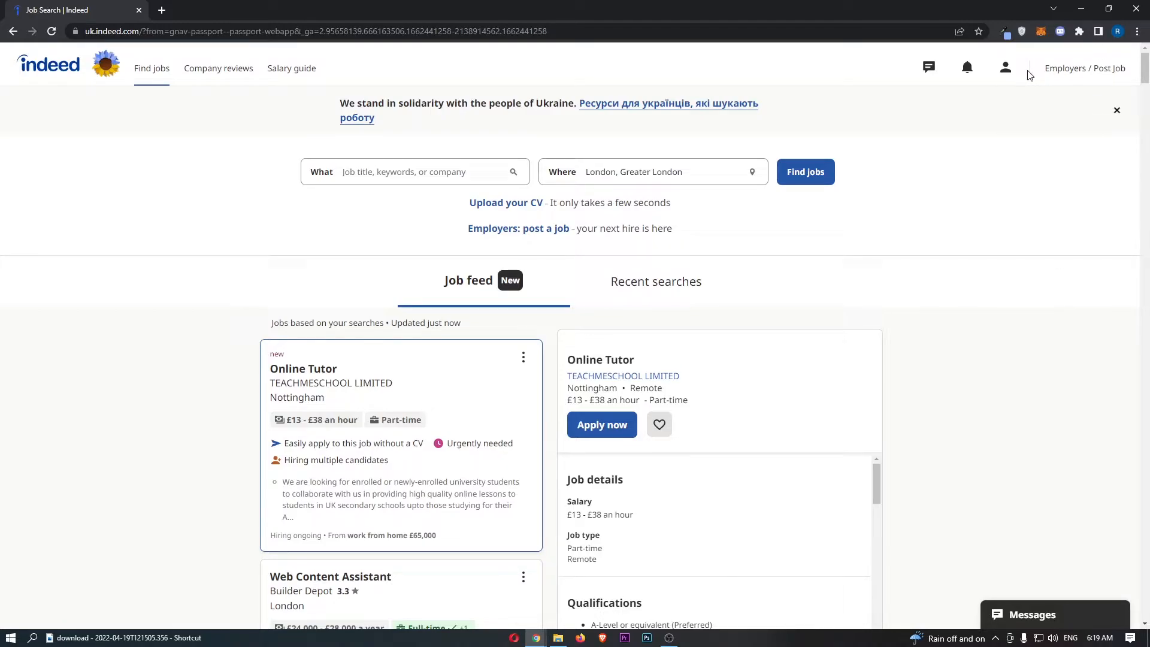
Bring up the account menu from the profile icon in the top-right header
click(1005, 67)
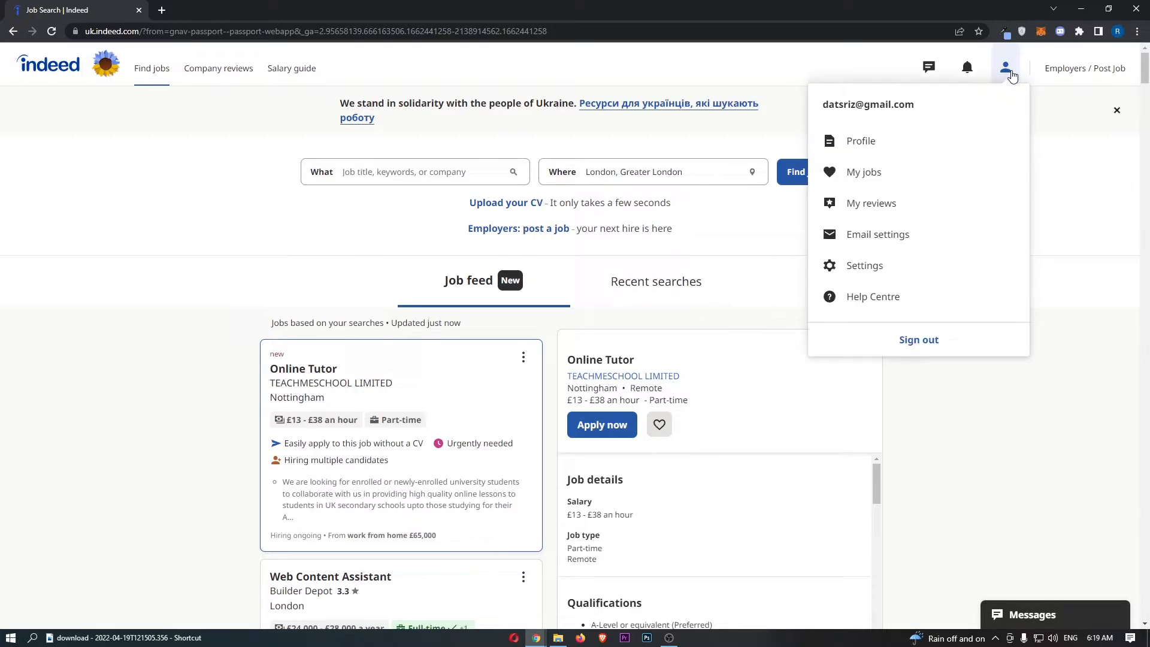
mouse_move(978, 64)
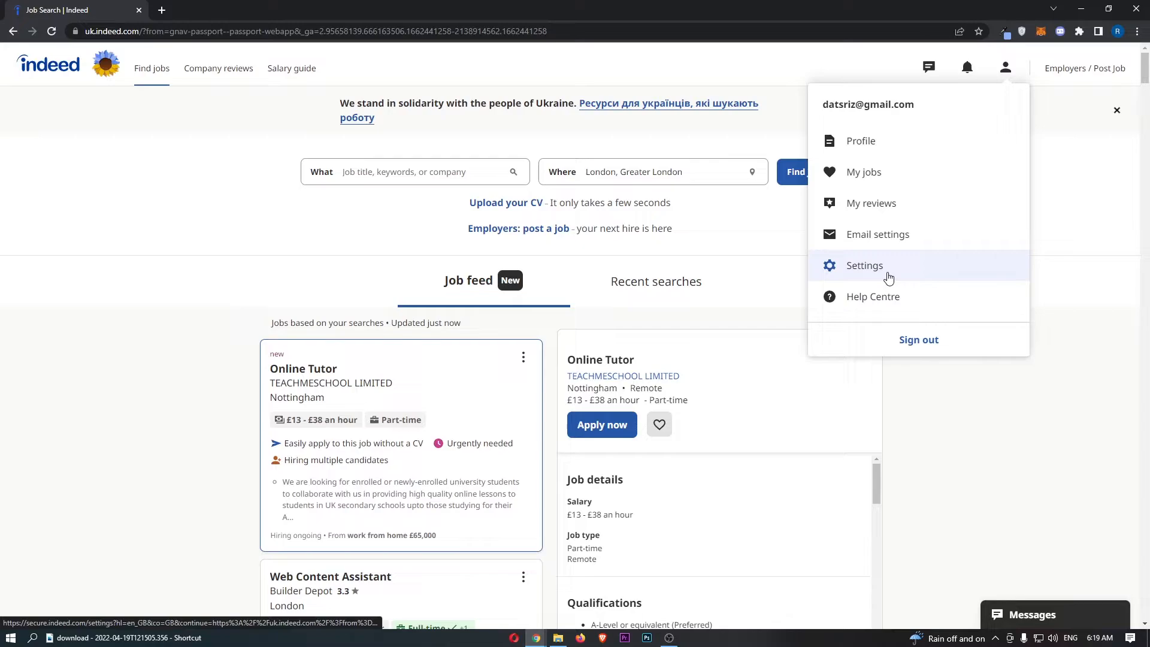
Go to Account settings, where phone number shows None and 2FA is Inactive
click(863, 266)
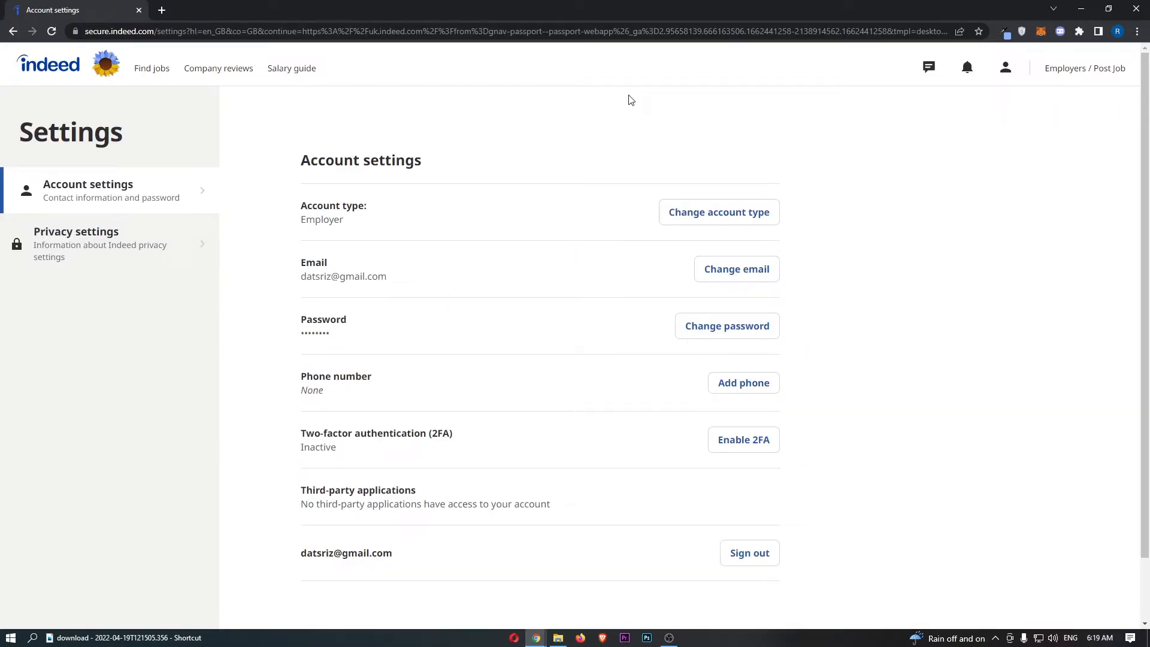
mouse_move(521, 182)
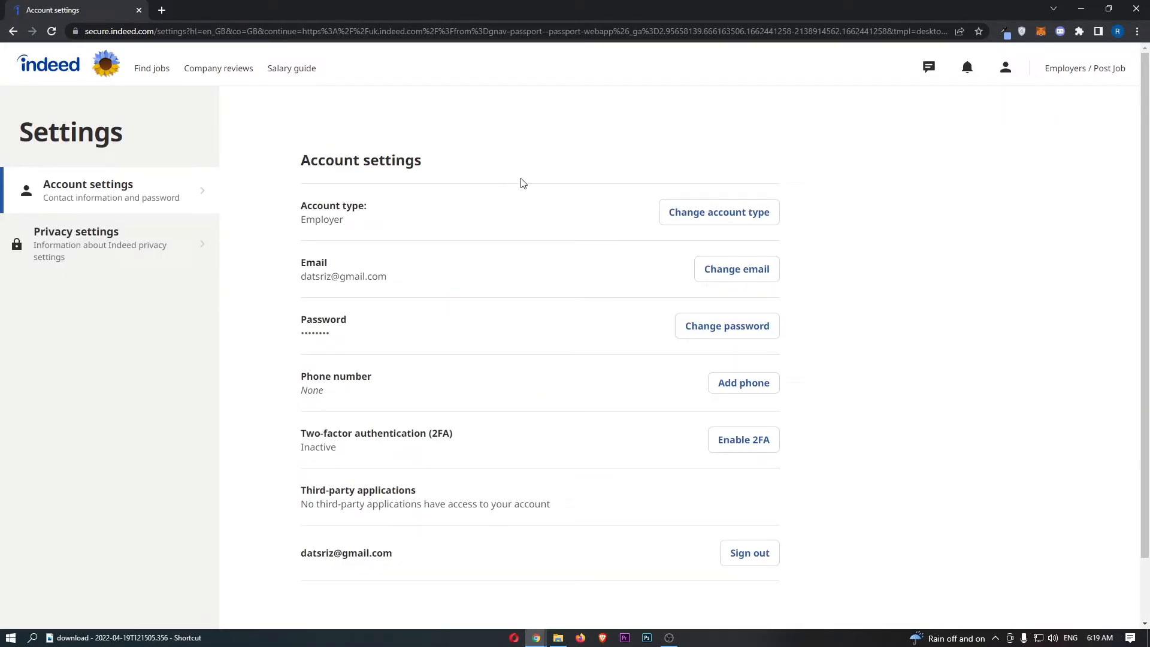
double_click(363, 433)
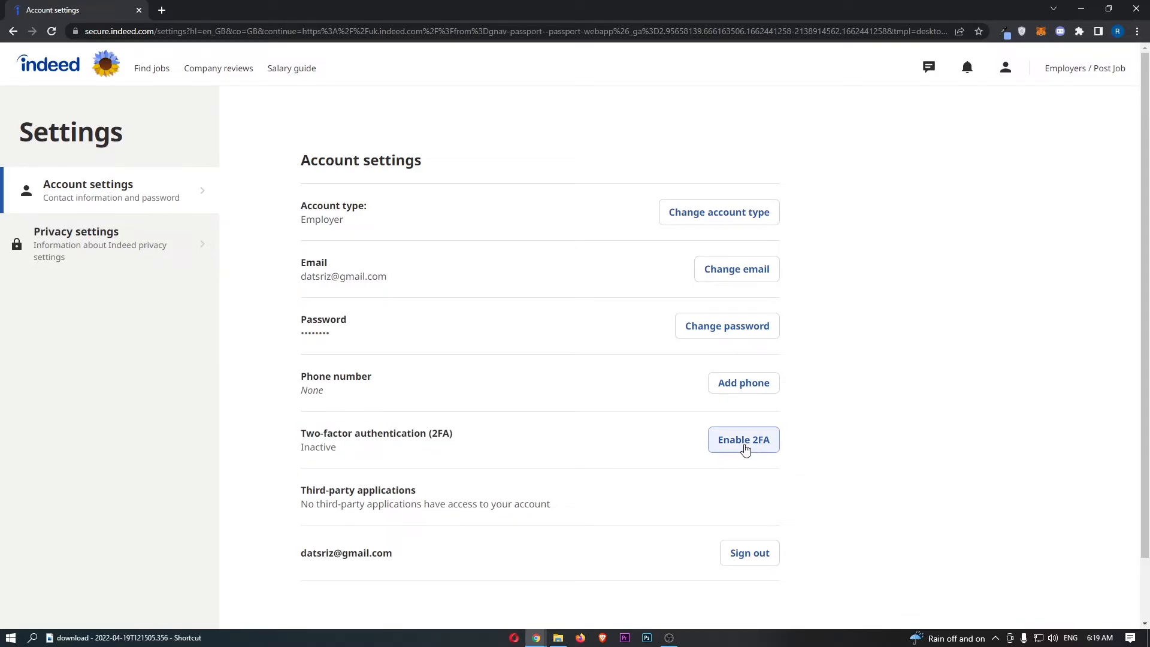
click(743, 440)
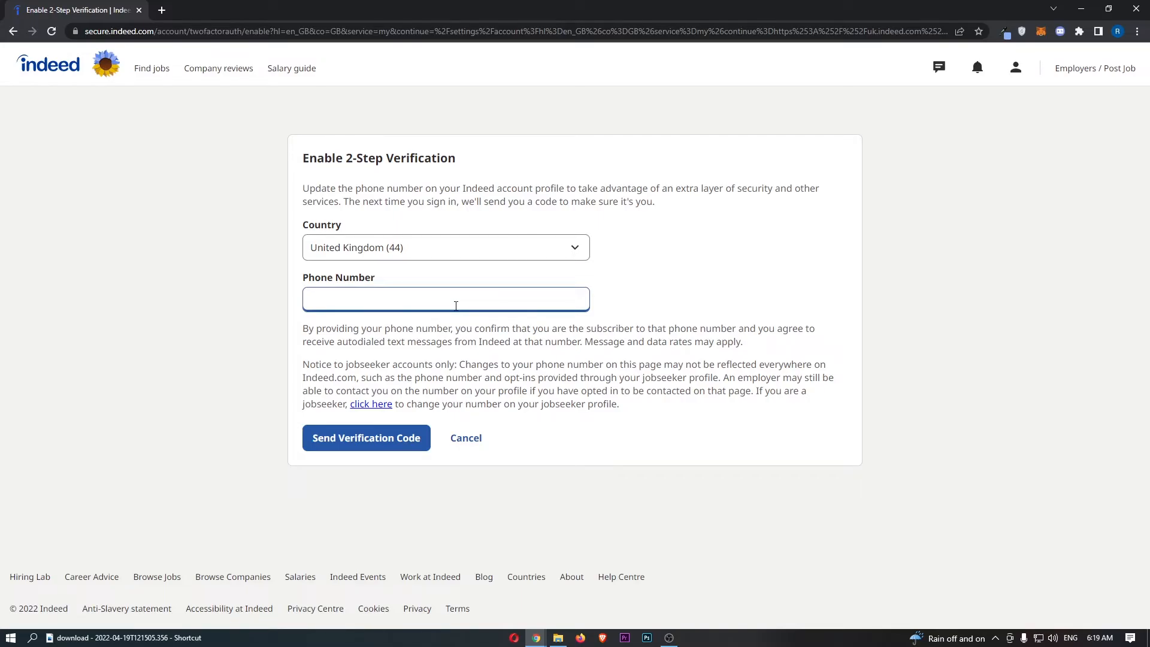
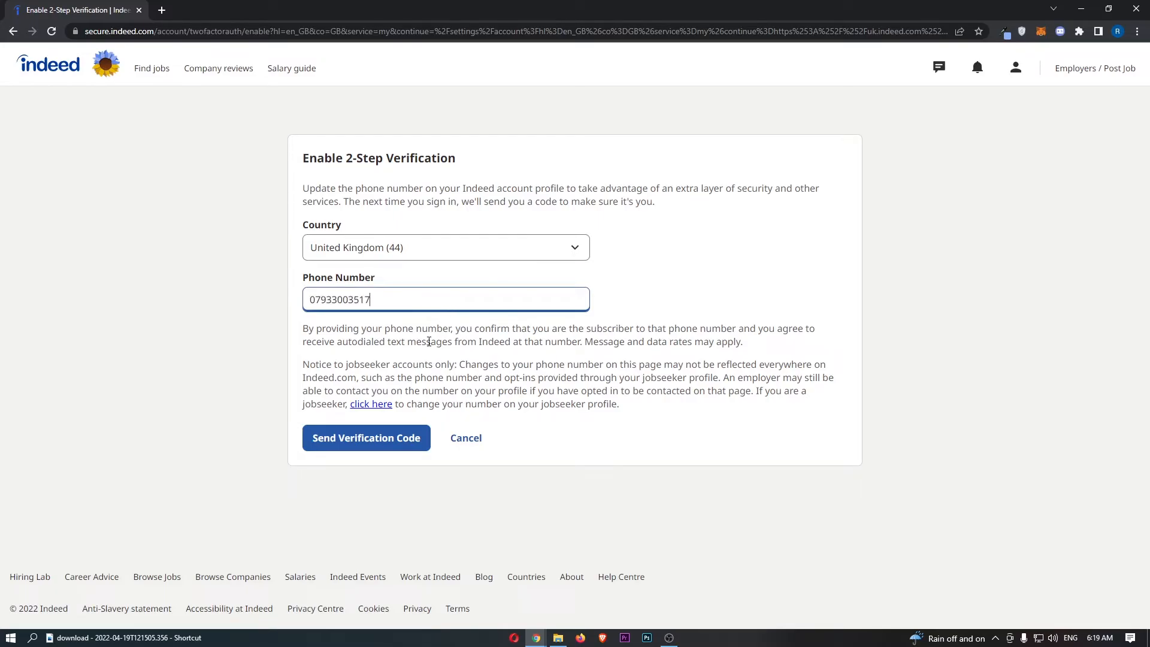
click(365, 437)
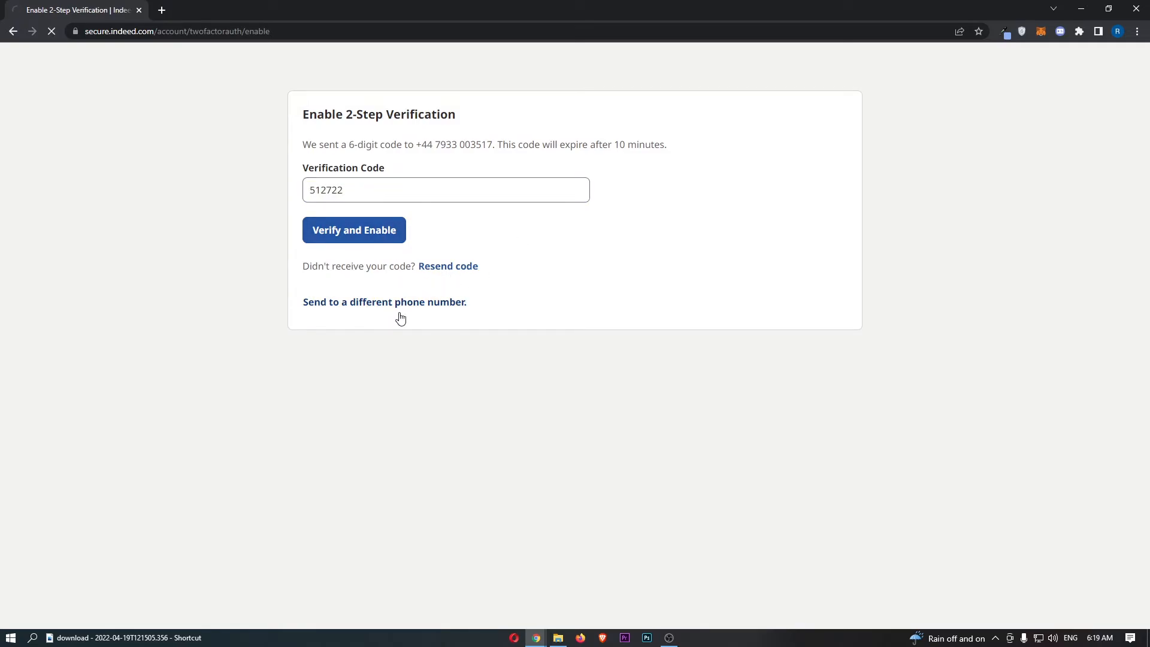
click(354, 230)
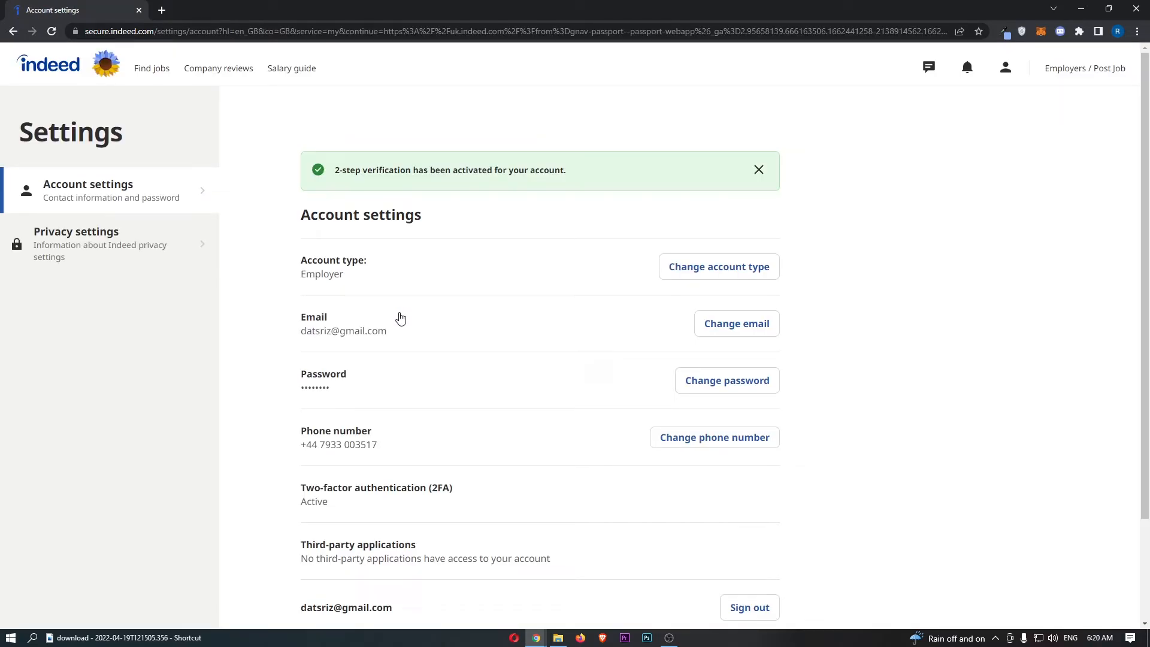
scroll(down, 3)
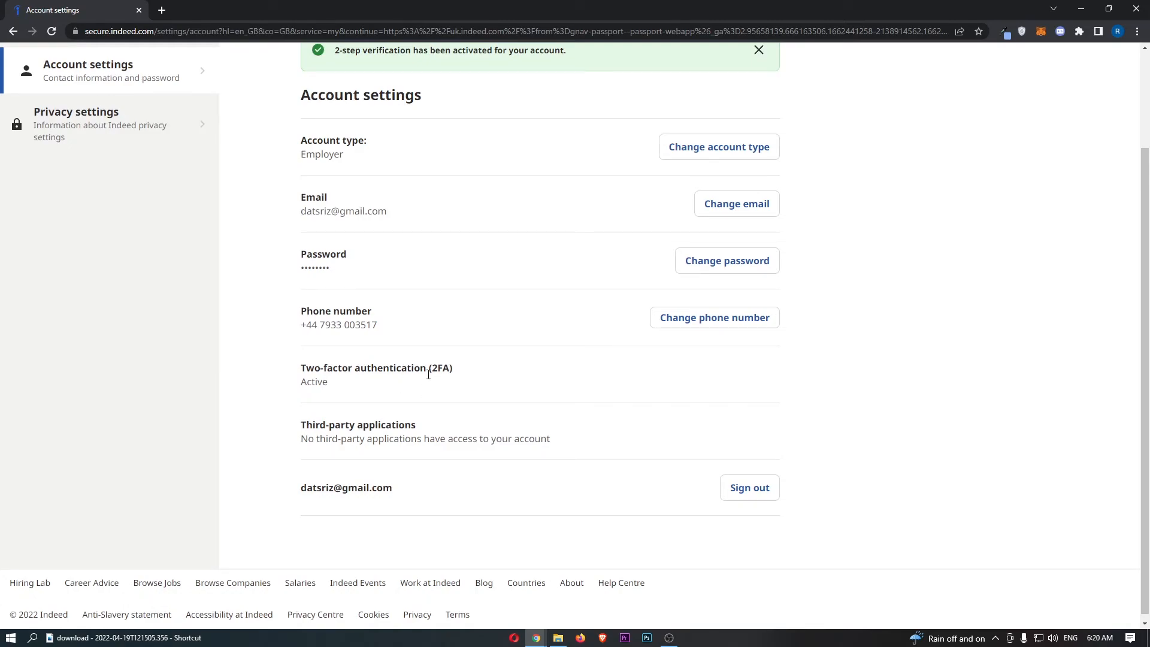
mouse_move(428, 375)
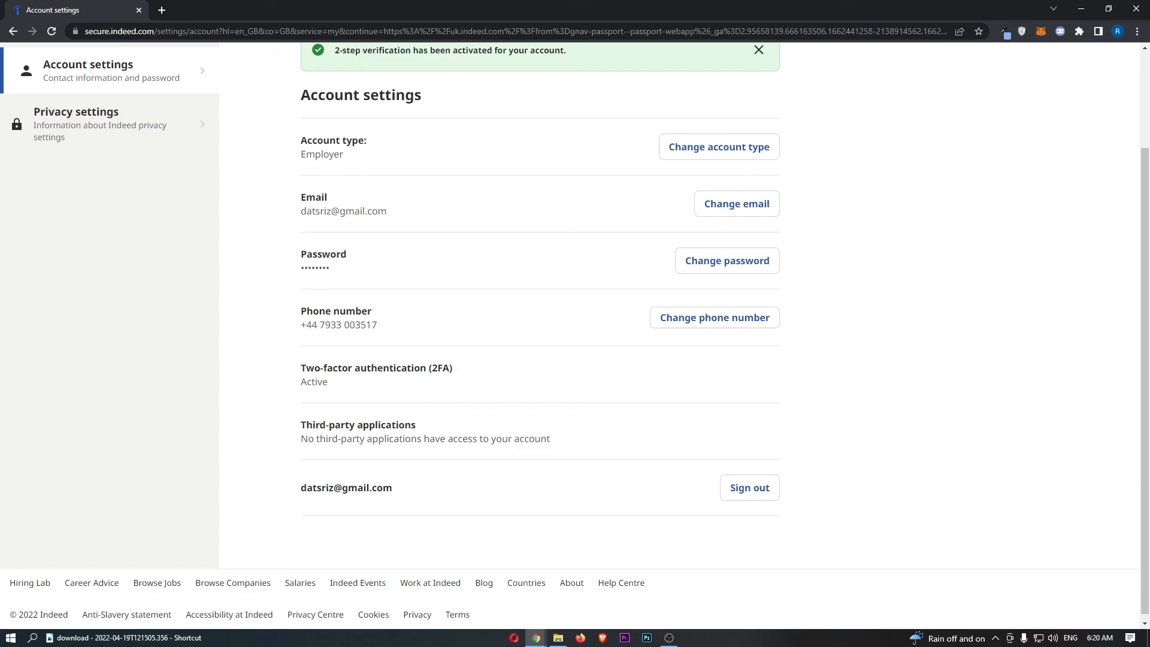